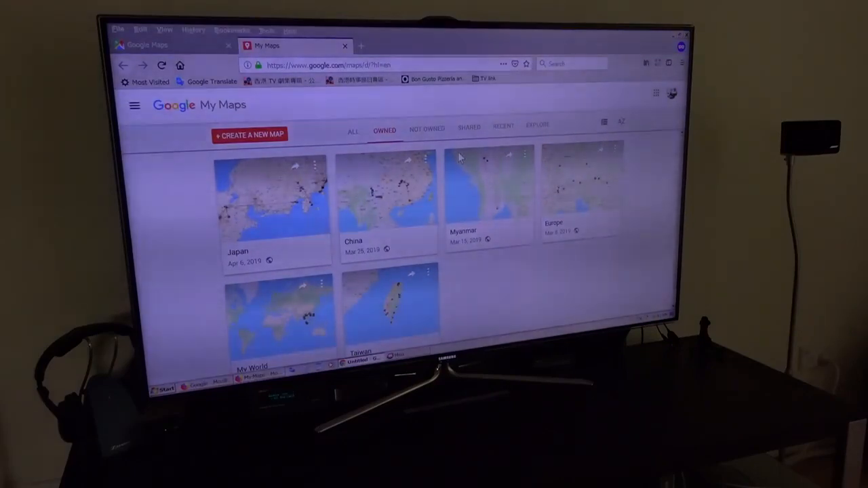
Open the China custom map from the Owned maps list to show its trip layers.
click(388, 197)
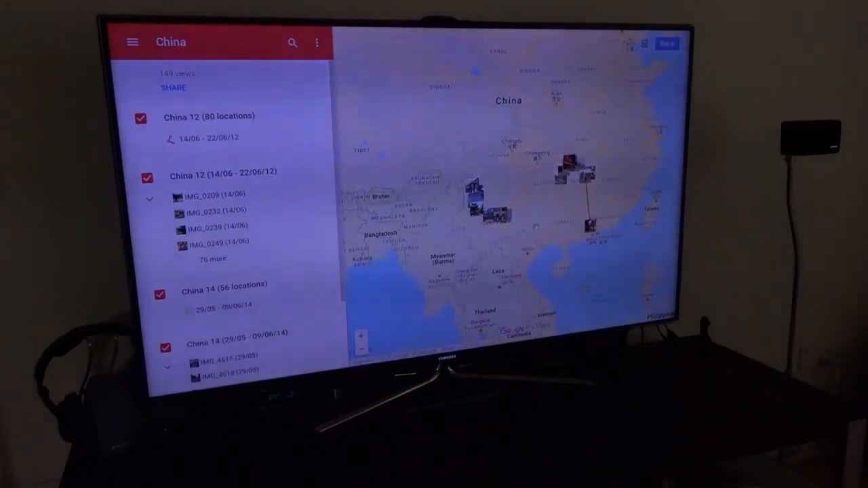